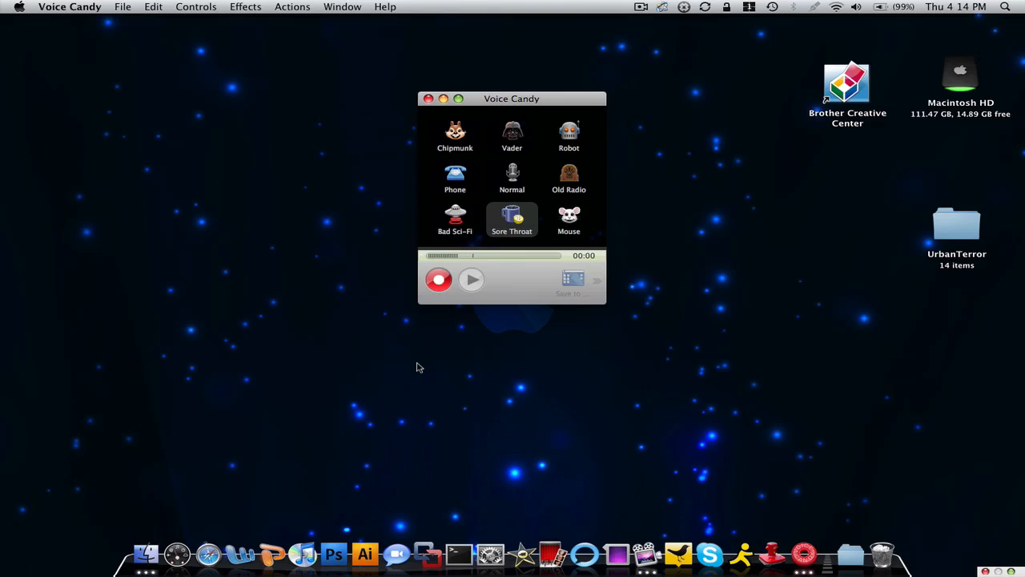
mouse_move(479, 142)
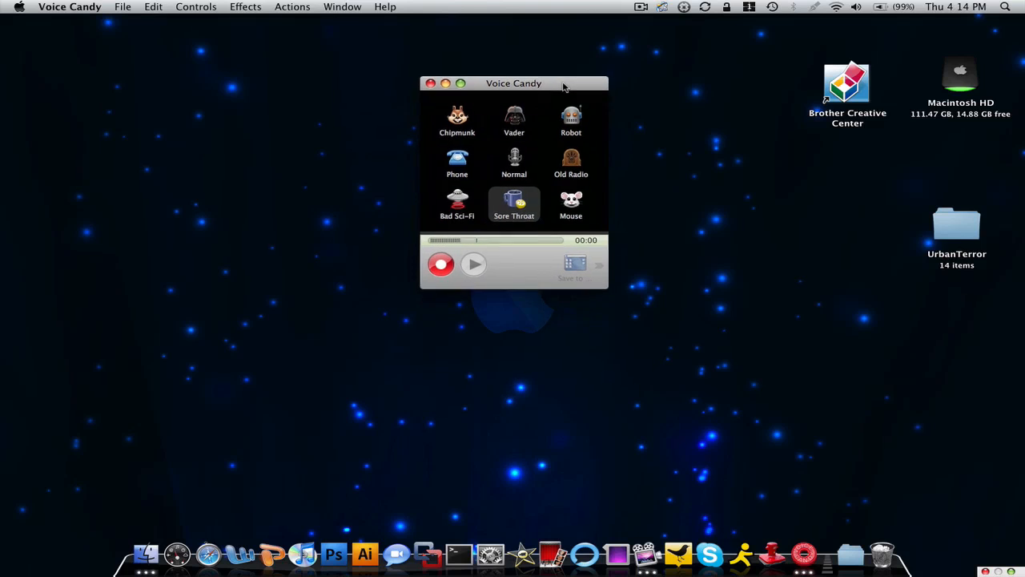
Step: Nudge the Voice Candy window down-right and choose the Vader voice effect
drag(513, 83, 532, 126)
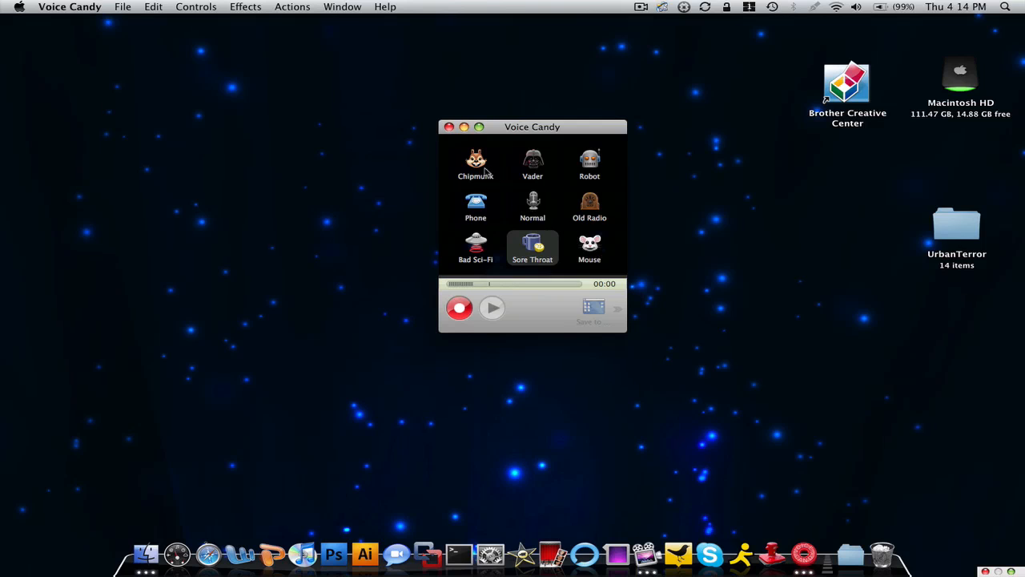
mouse_move(447, 141)
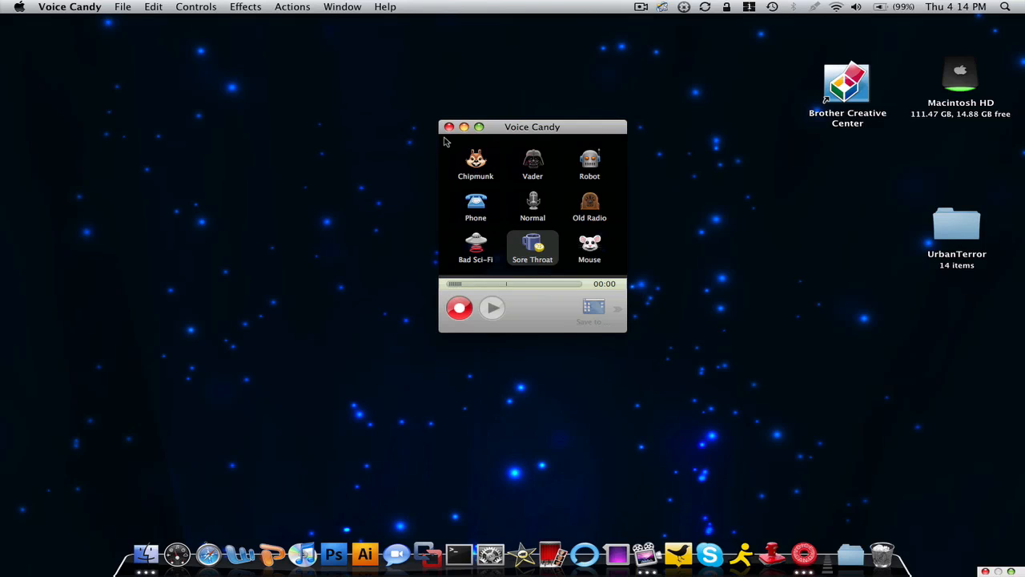
mouse_move(487, 144)
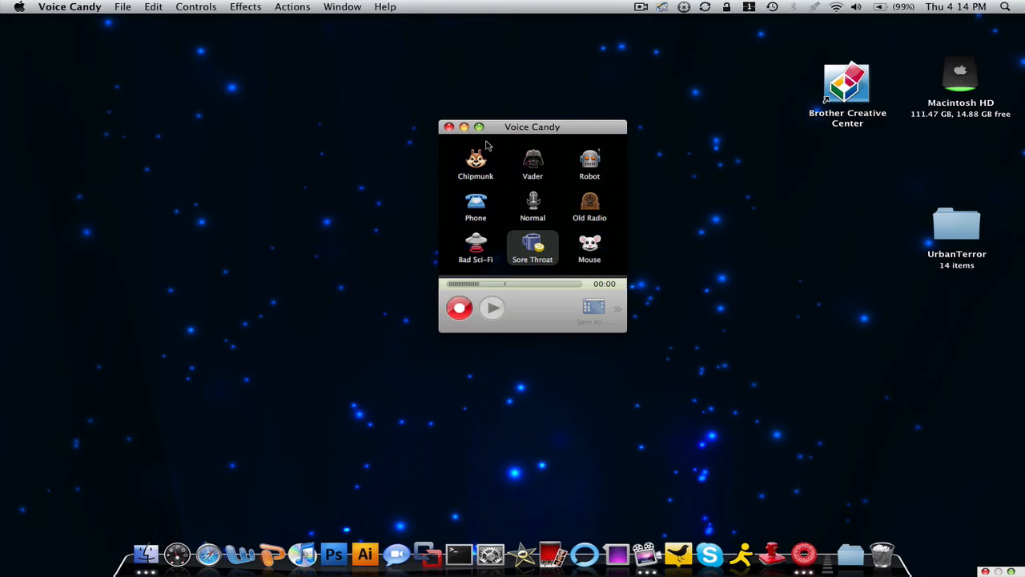
mouse_move(500, 149)
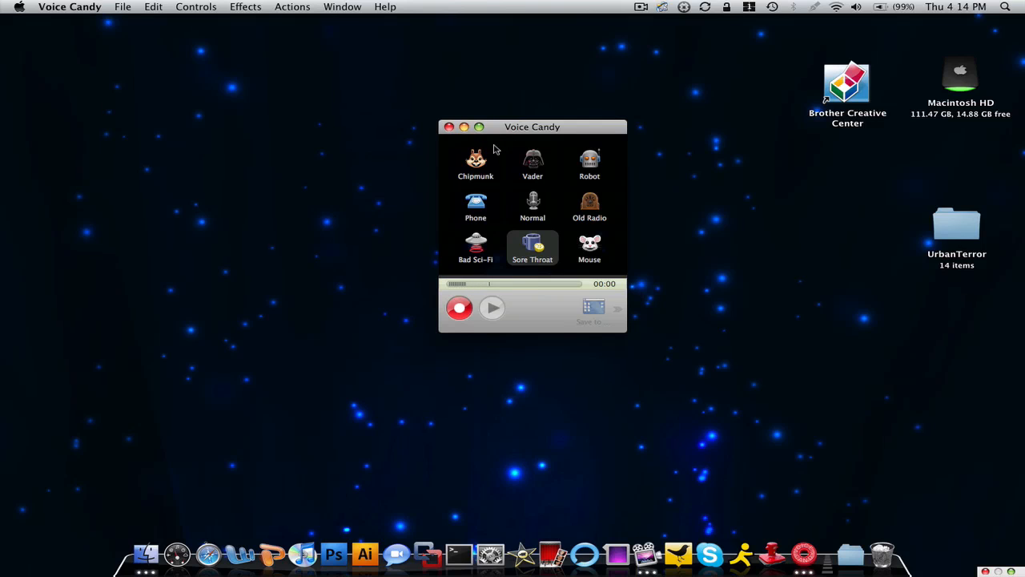
mouse_move(532, 163)
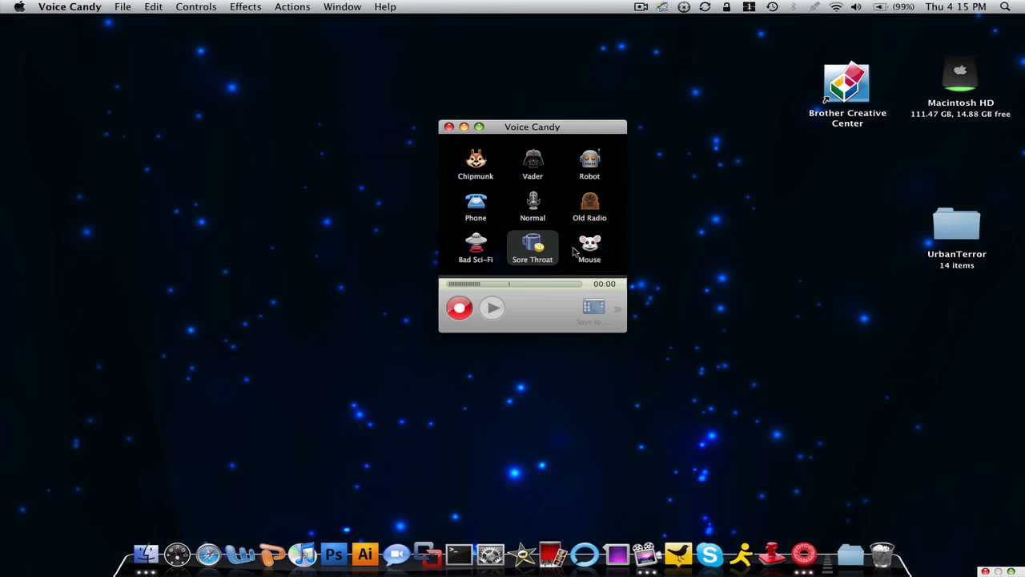
click(532, 162)
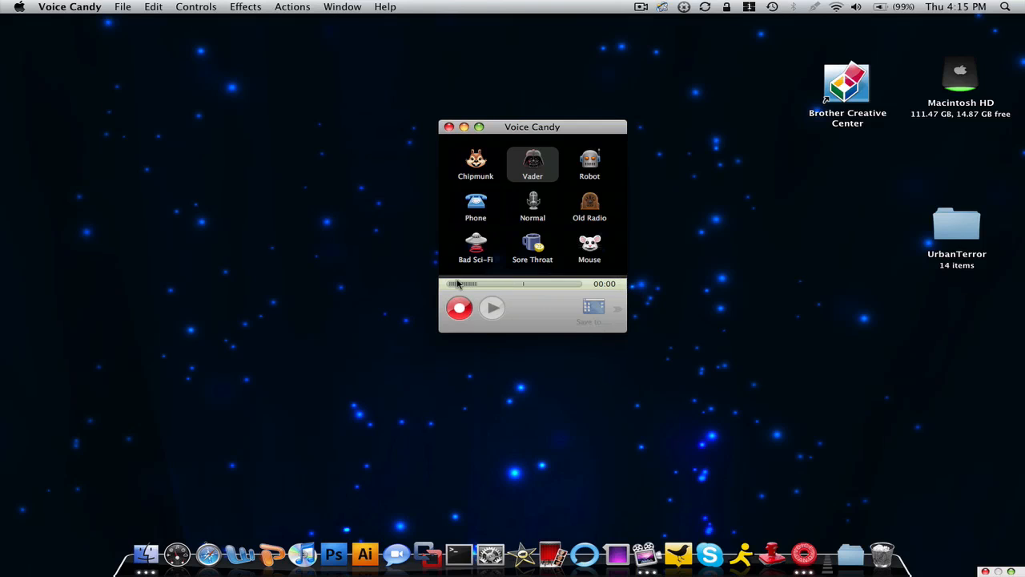
mouse_move(997, 207)
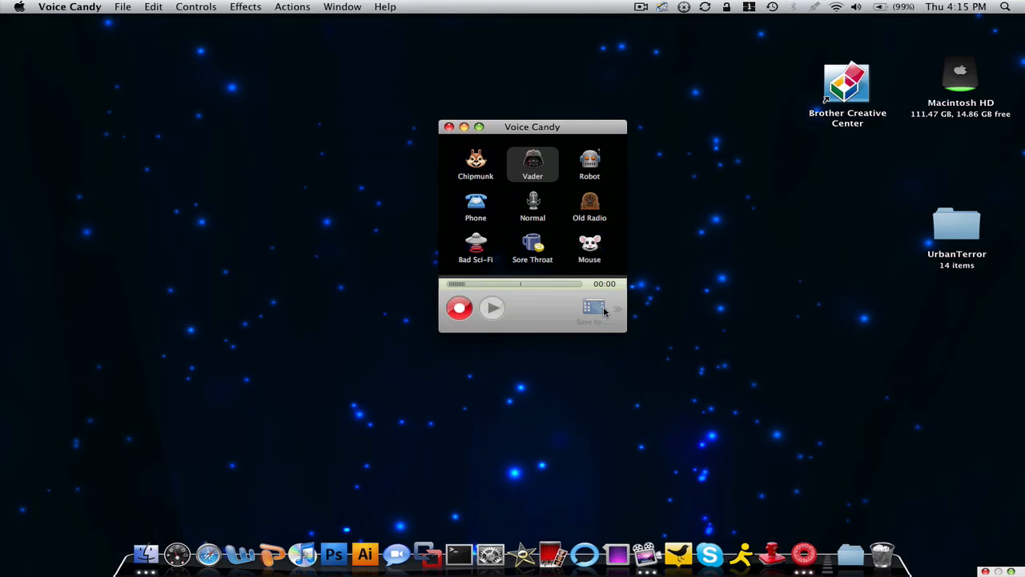
mouse_move(607, 351)
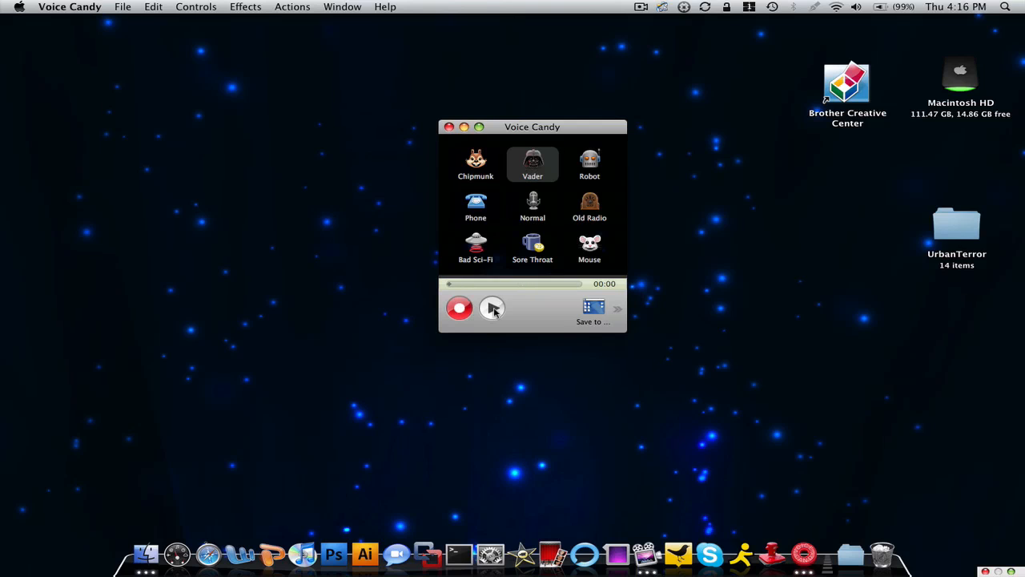
Step: Play back the six-second Vader clip, then pause playback
click(492, 308)
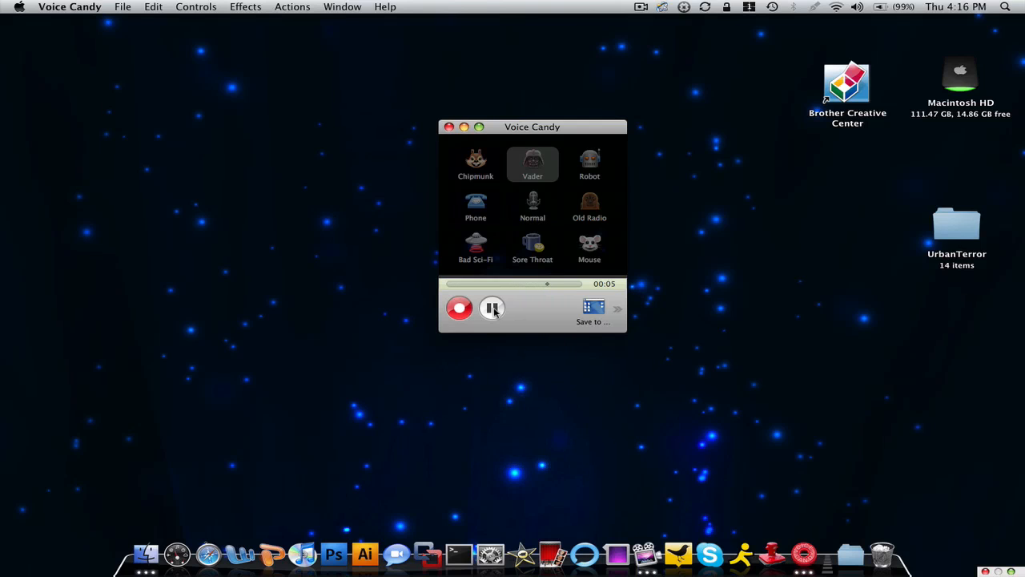
click(492, 307)
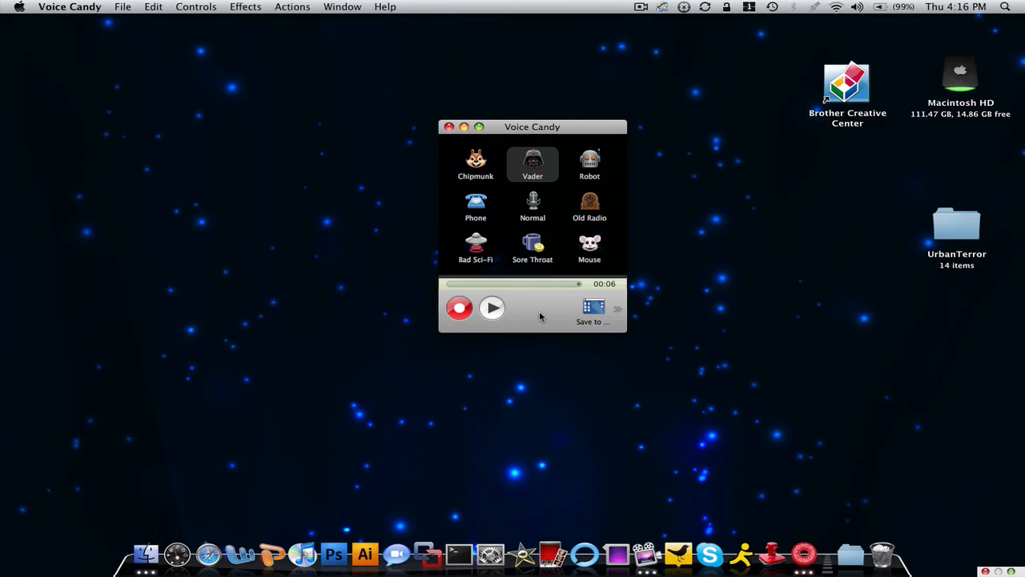
mouse_move(625, 357)
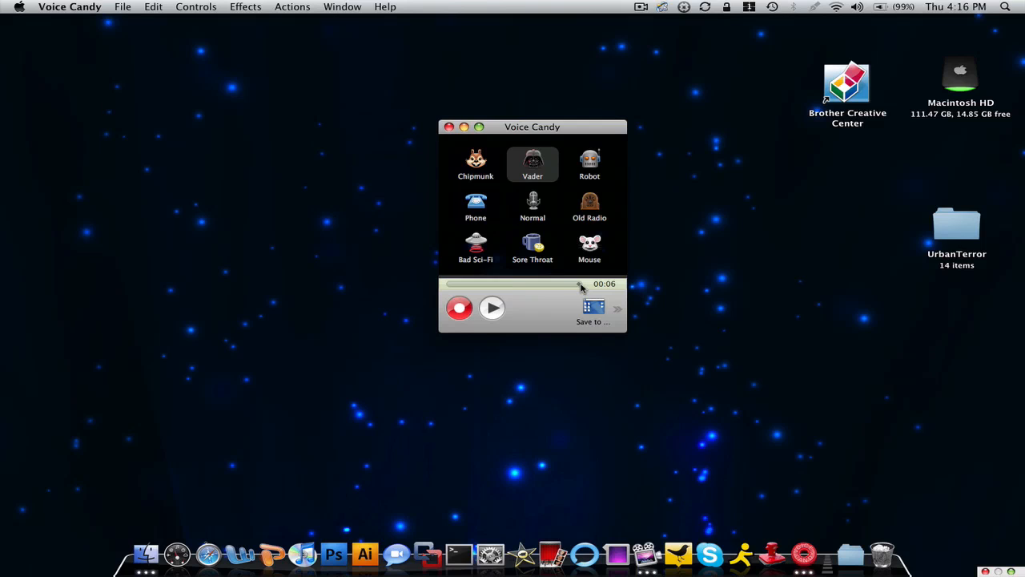
mouse_move(580, 290)
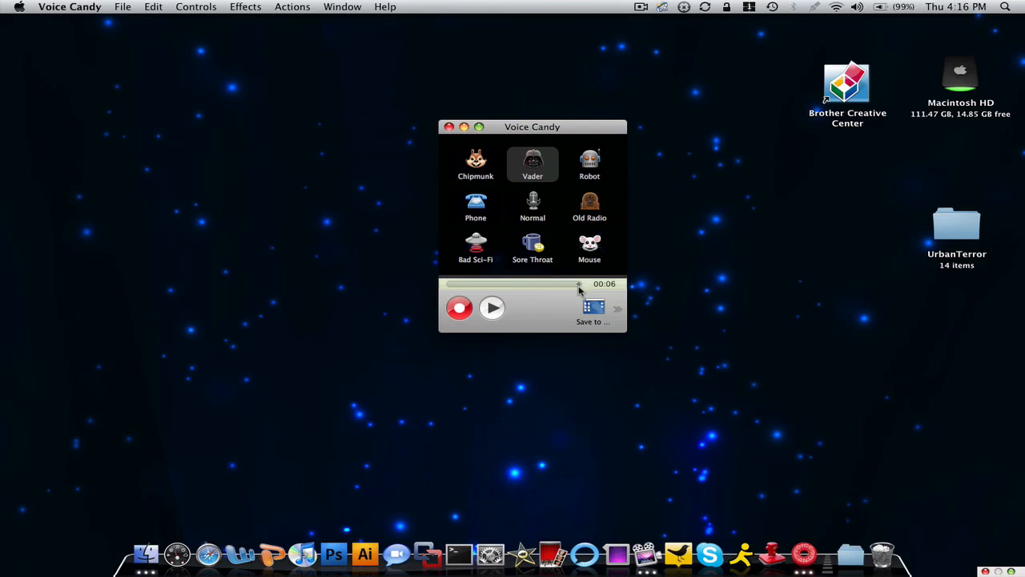
mouse_move(461, 242)
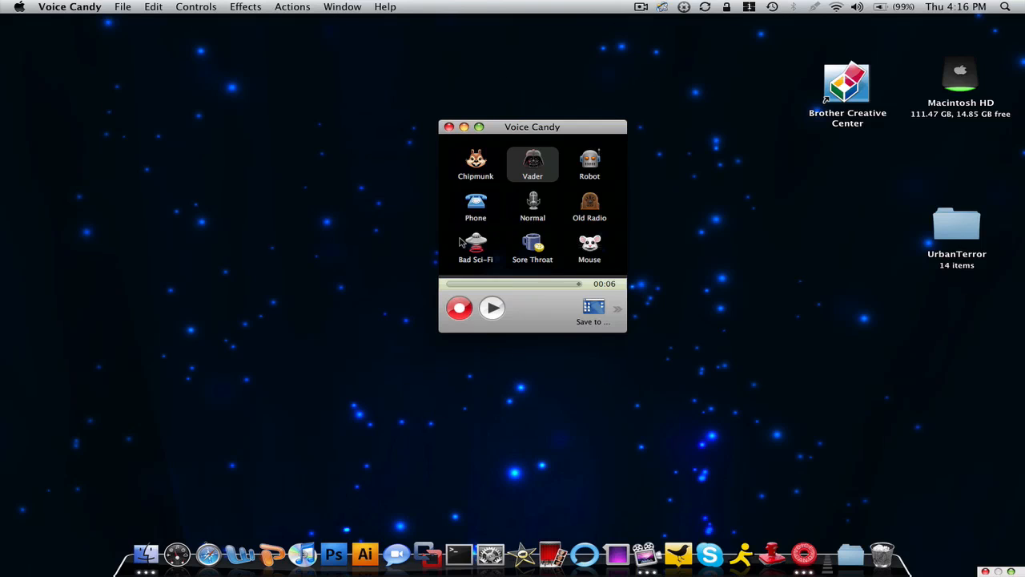
Step: Replay the clip with the Chipmunk effect, then stop and pause playback
click(474, 163)
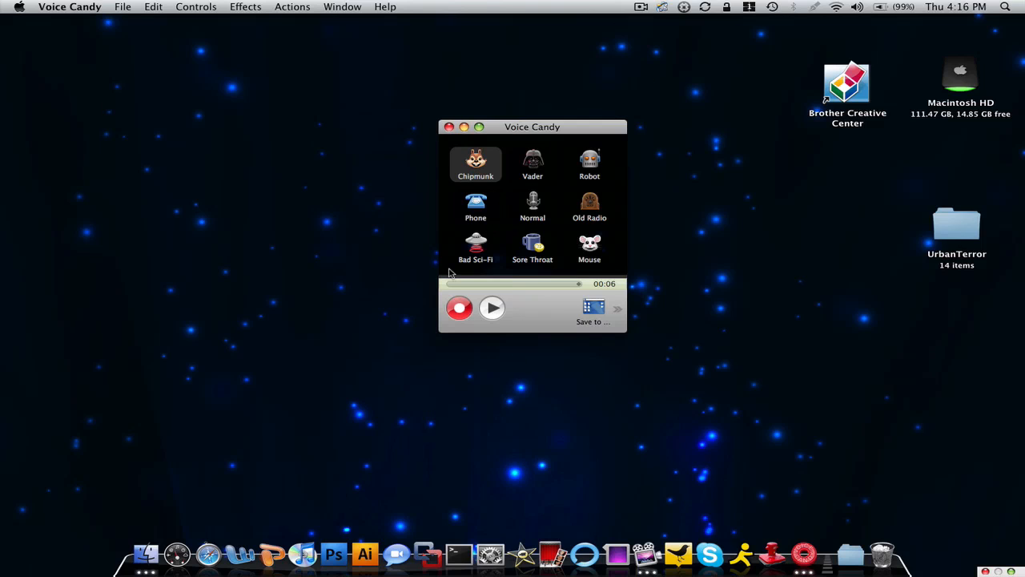
click(490, 308)
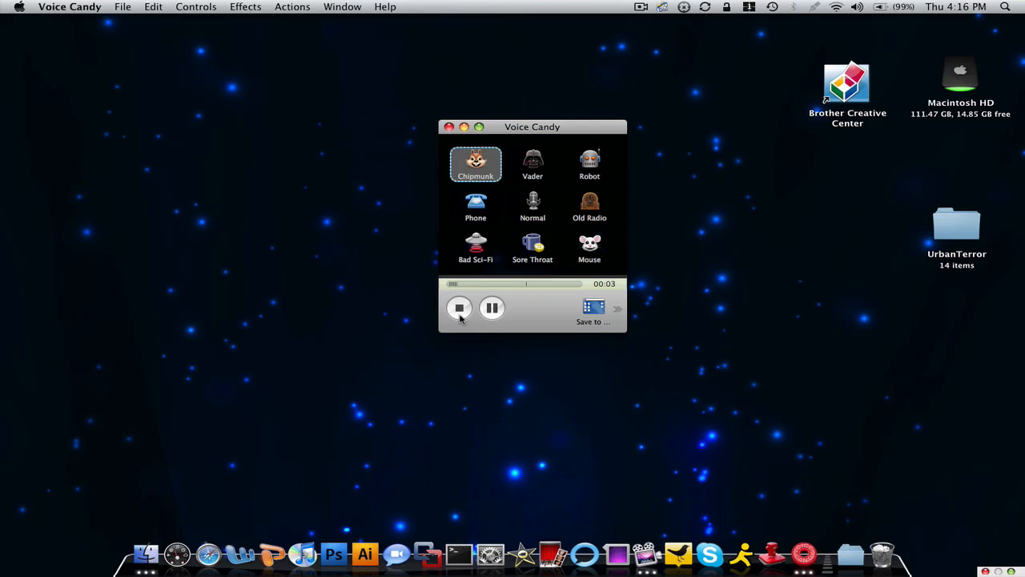
click(458, 308)
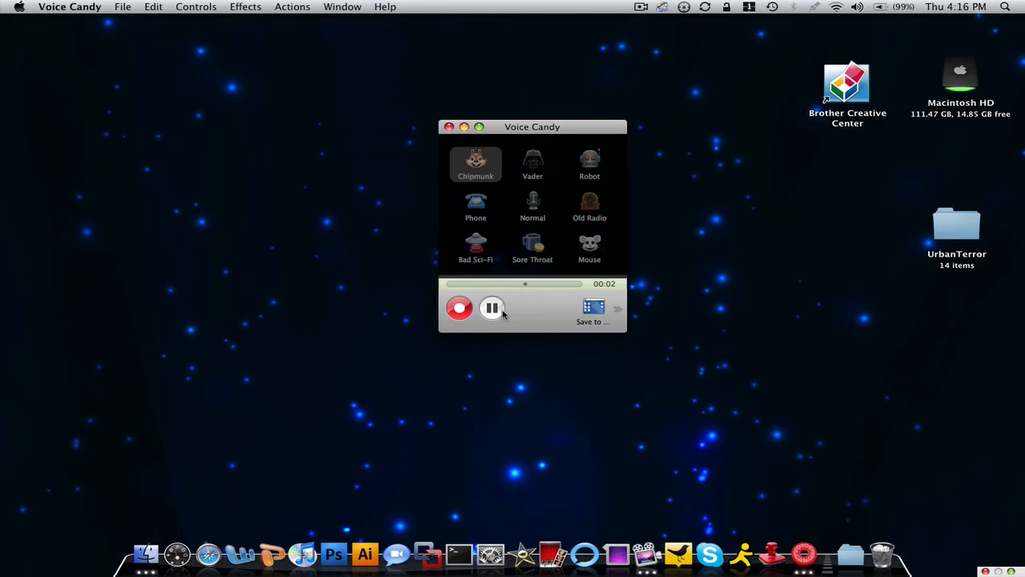
click(491, 308)
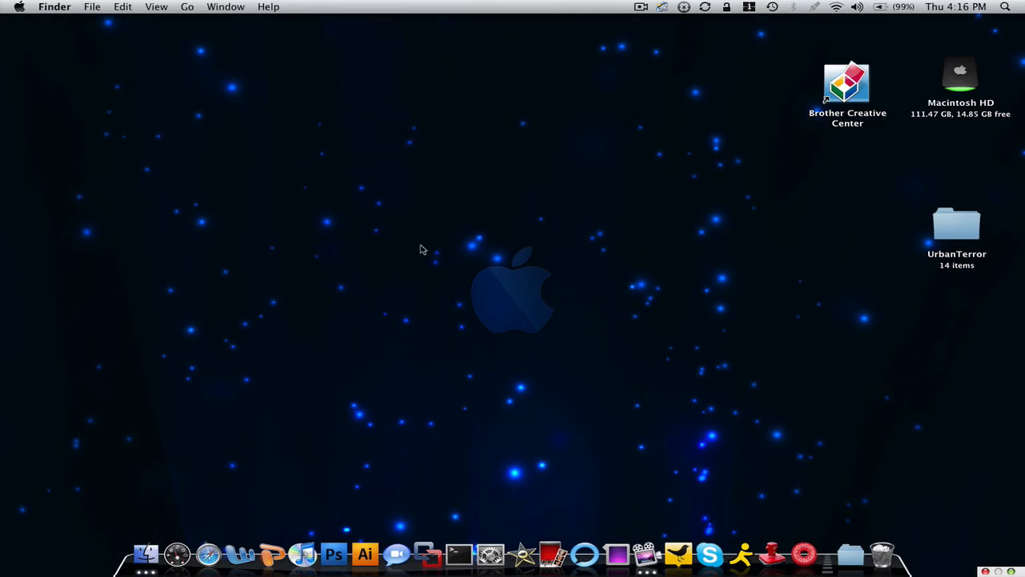
mouse_move(632, 374)
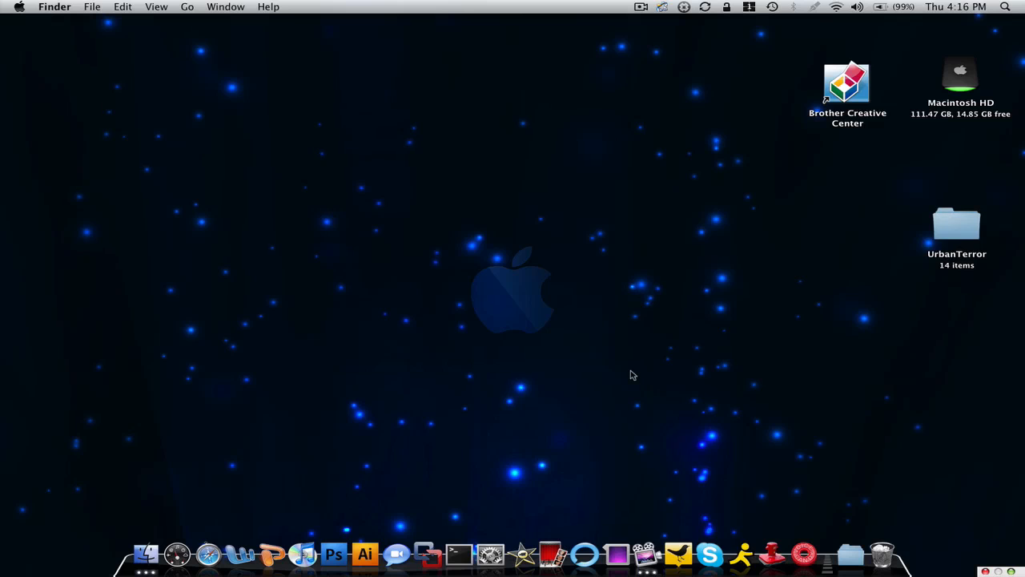
mouse_move(567, 389)
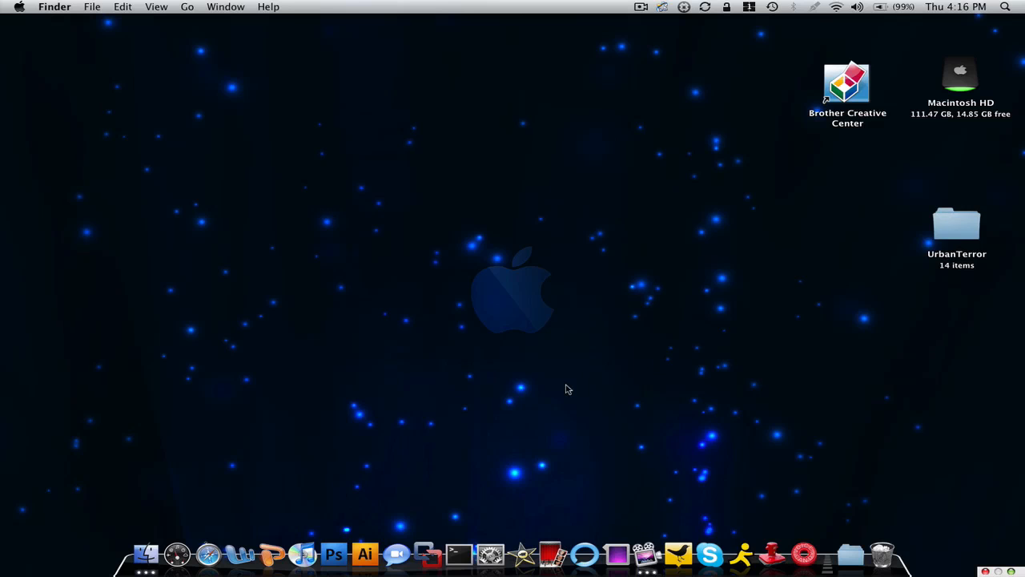
Step: Quit Voice Candy from the menu bar, leaving only the Finder desktop
click(641, 10)
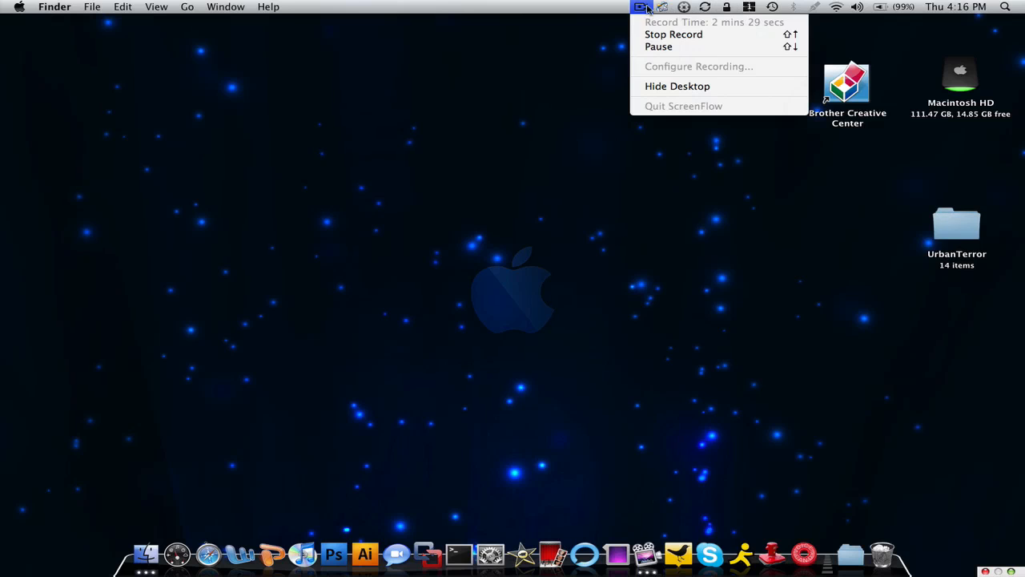